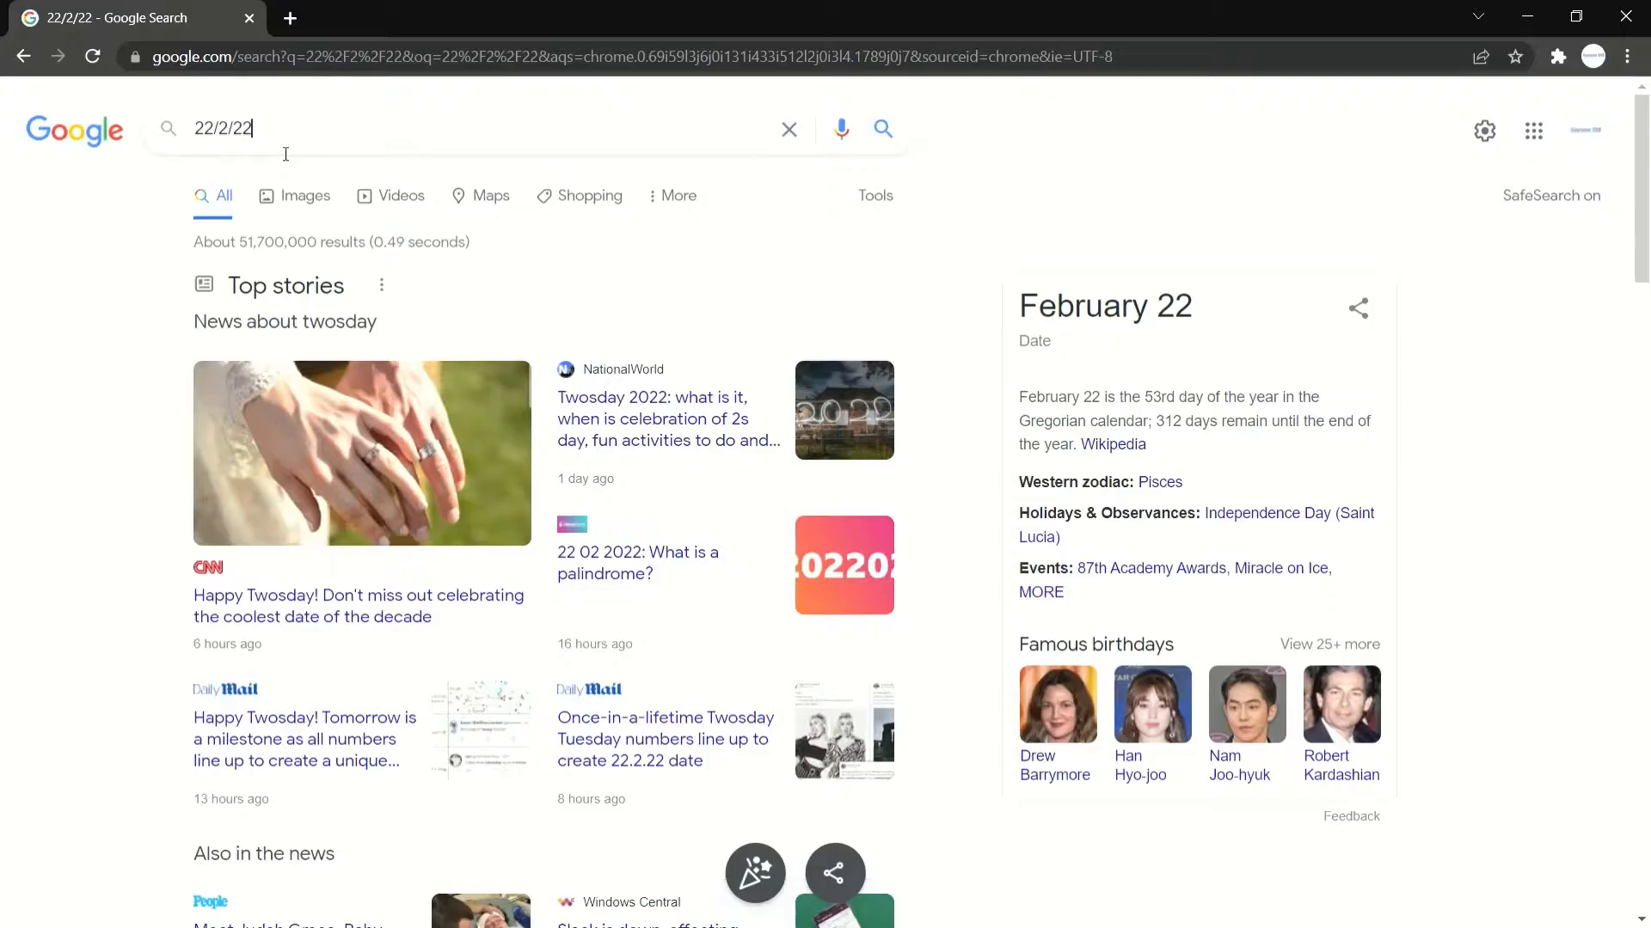
Trigger the confetti burst with the party popper below the 22/2/22 Twosday results
{"action": "left_click", "coordinate": [755, 872]}
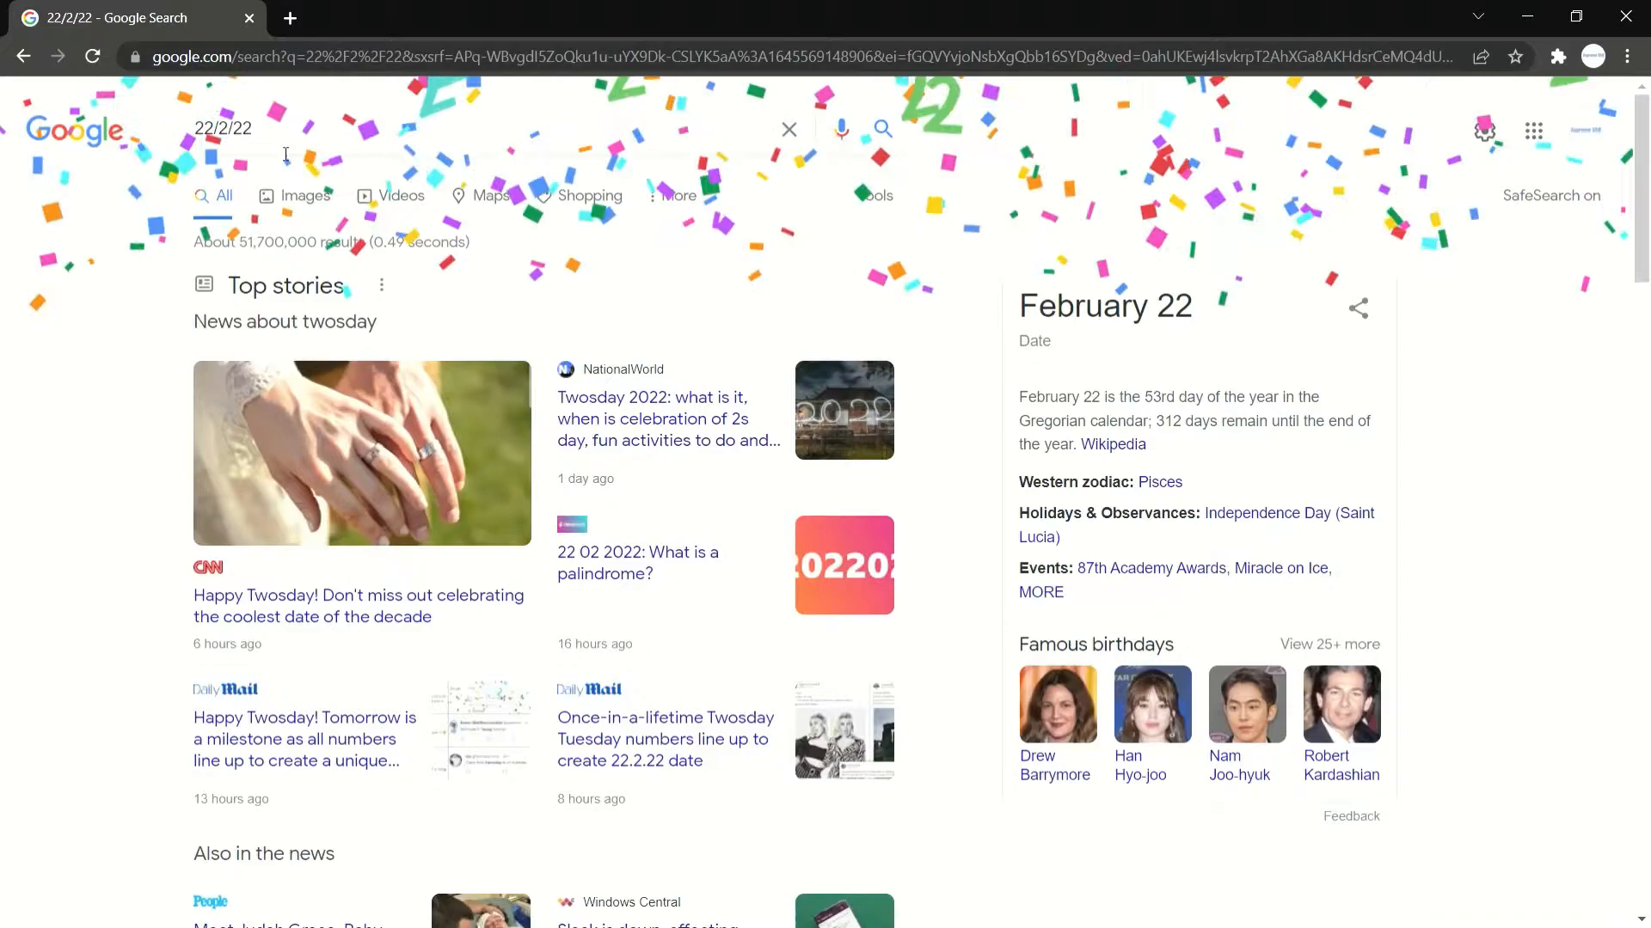